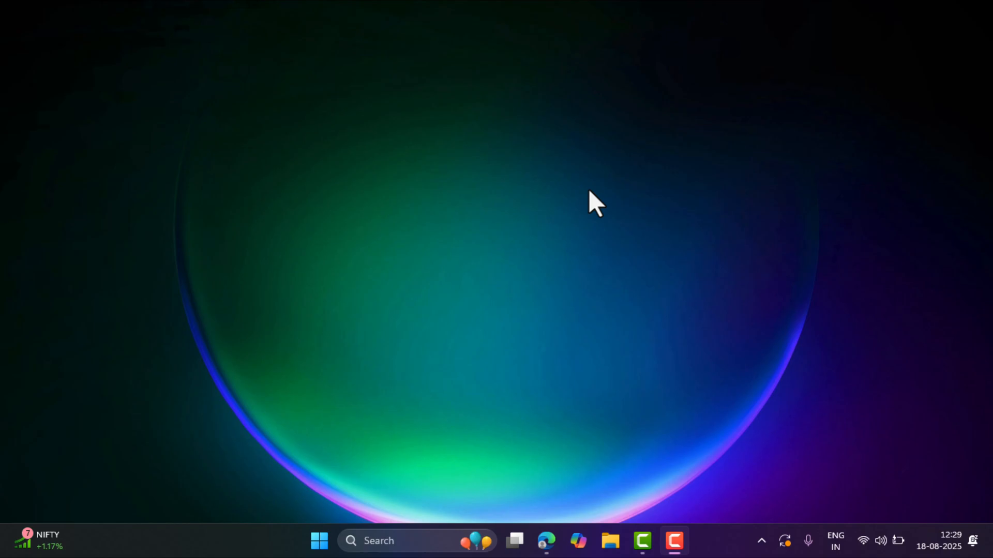
{"action": "mouse_move", "coordinate": [601, 401]}
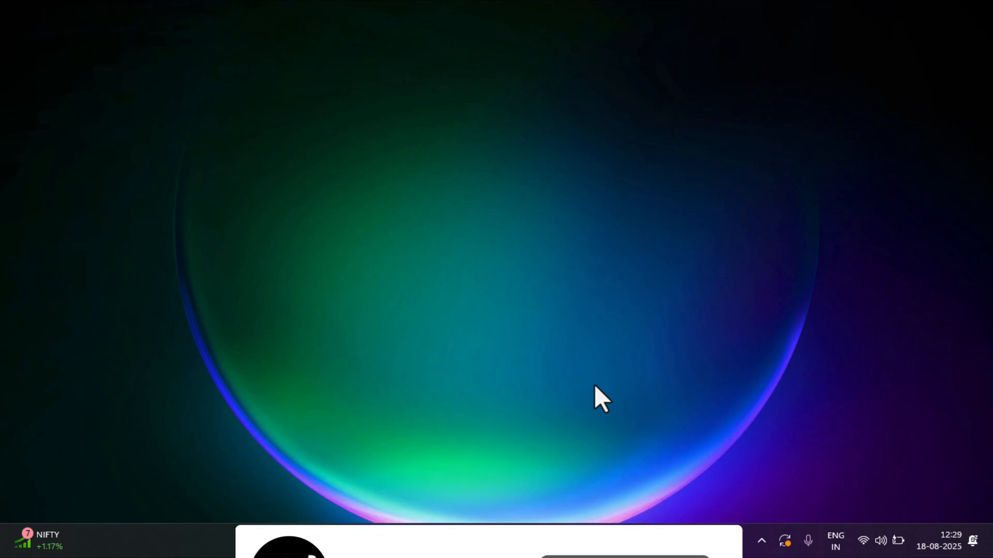
Open Edge on the Download Windows 10 page and scroll to Create Windows 10 installation media.
{"action": "left_click", "coordinate": [546, 541]}
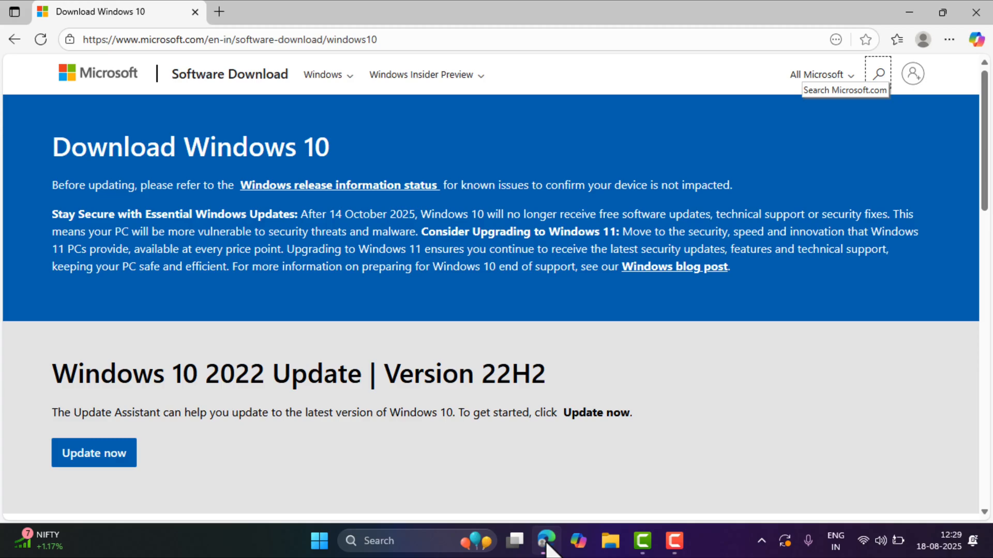
{"action": "mouse_move", "coordinate": [488, 49]}
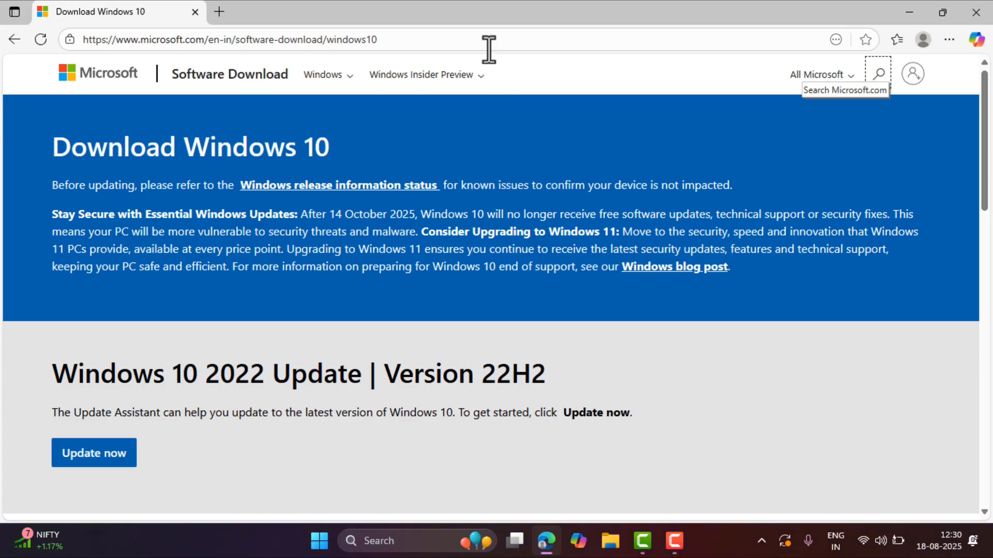
{"action": "left_click", "coordinate": [253, 39]}
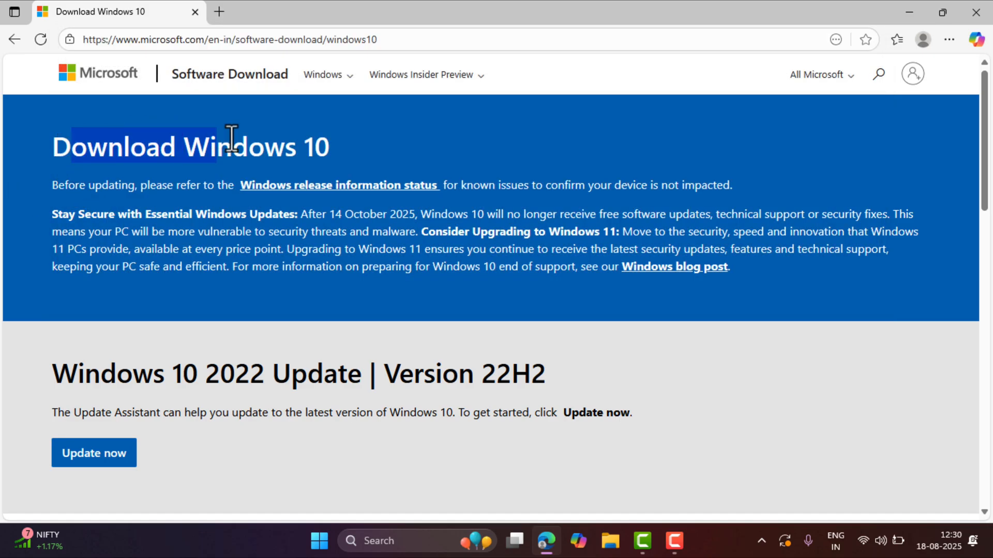
{"action": "scroll", "scroll_direction": "down", "scroll_amount": 3}
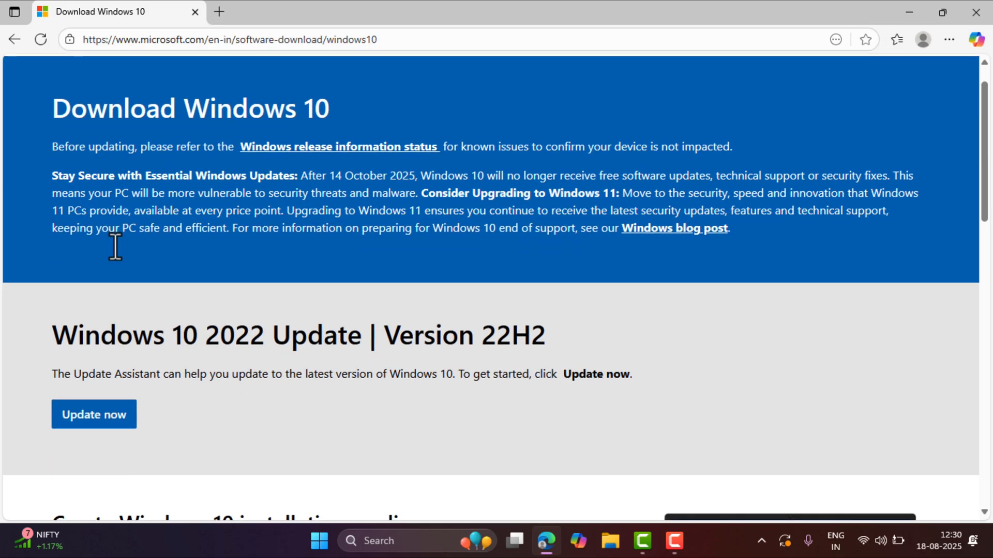
{"action": "scroll", "scroll_direction": "down", "scroll_amount": 3}
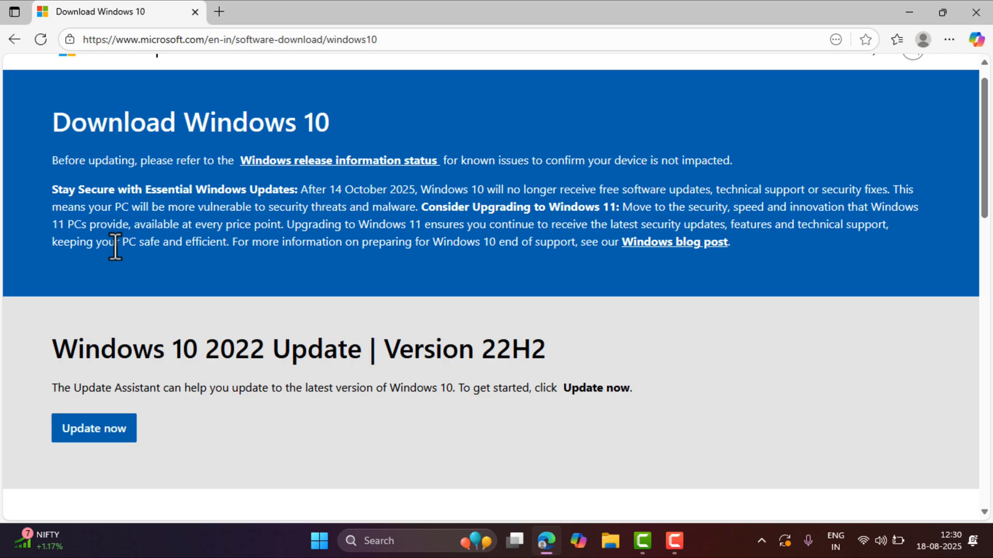
{"action": "scroll", "scroll_direction": "down", "scroll_amount": 3}
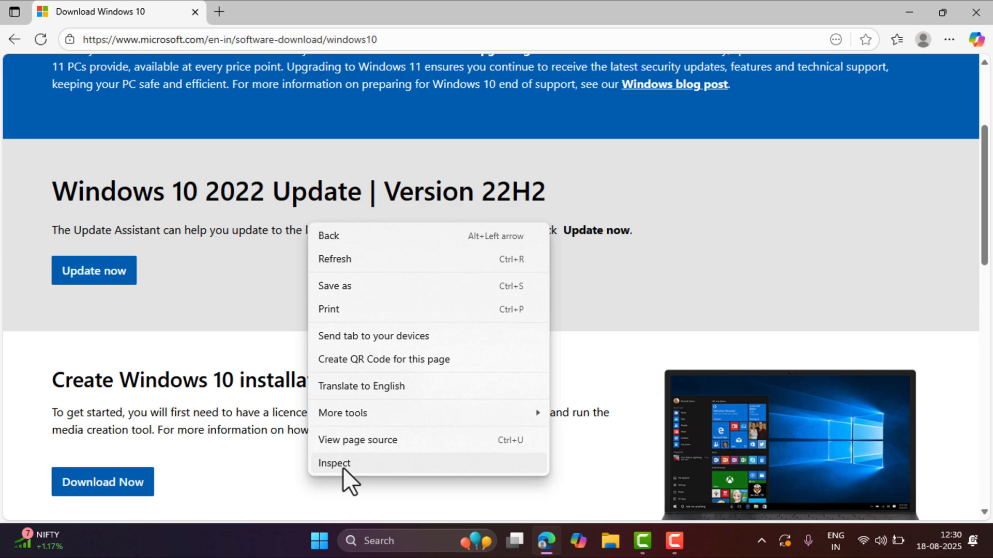
Inspect the page, enable device emulation, and choose iPad Mini from the Dimensions list.
{"action": "left_click", "coordinate": [333, 463]}
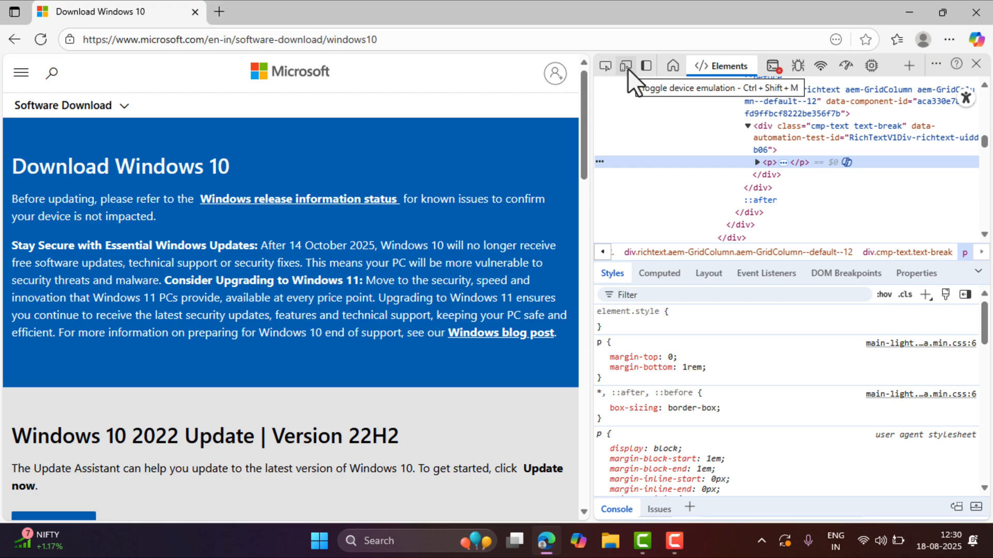
{"action": "left_click", "coordinate": [625, 65]}
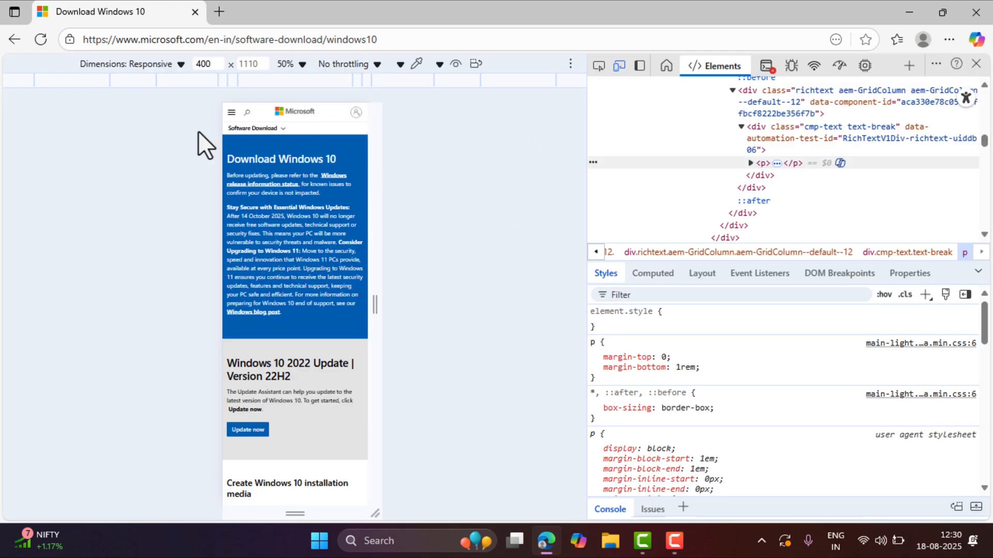
{"action": "mouse_move", "coordinate": [555, 149]}
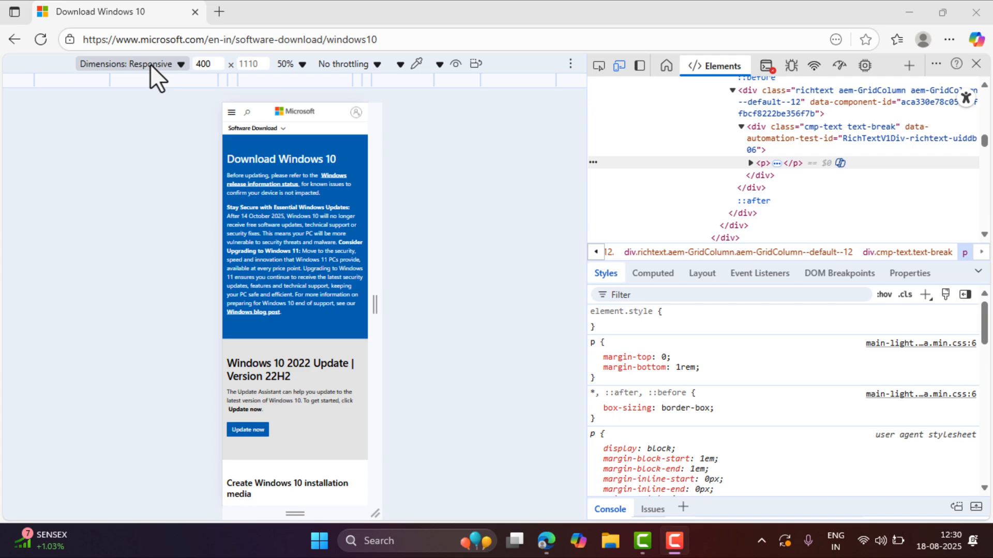
{"action": "left_click", "coordinate": [129, 63]}
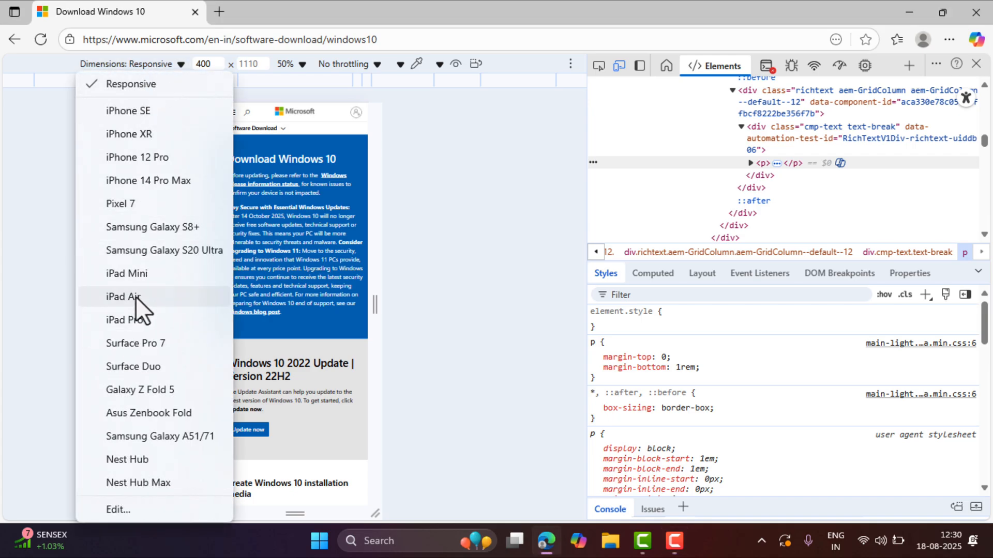
{"action": "mouse_move", "coordinate": [144, 303]}
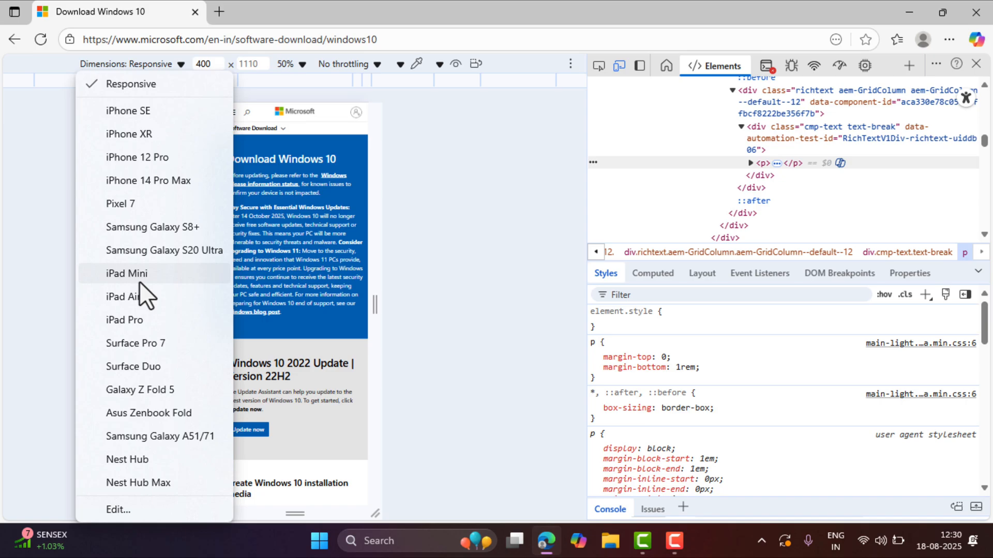
{"action": "left_click", "coordinate": [126, 273]}
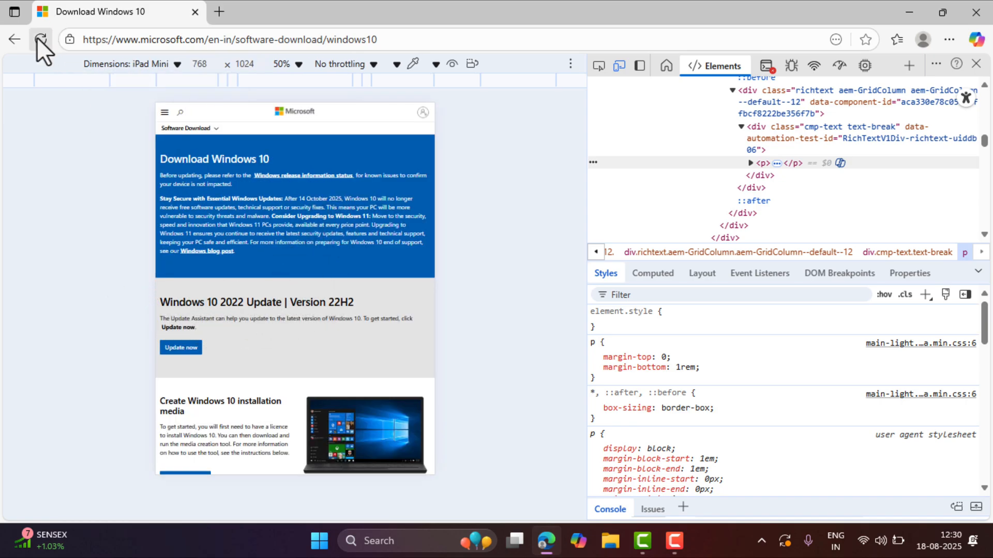
Reload as iPad Mini to get the Disc Image (ISO File) page, then close DevTools.
{"action": "left_click", "coordinate": [41, 40]}
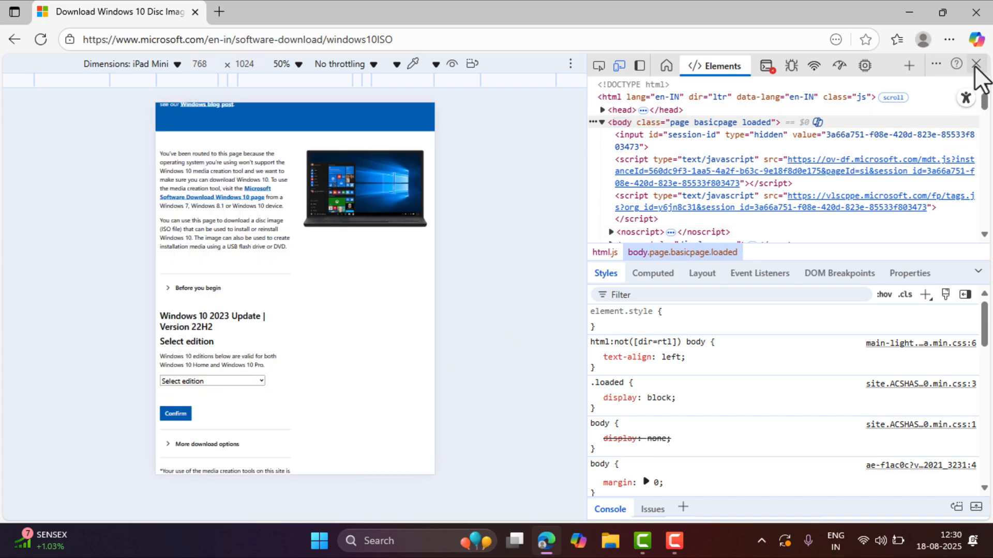
{"action": "left_click", "coordinate": [977, 65]}
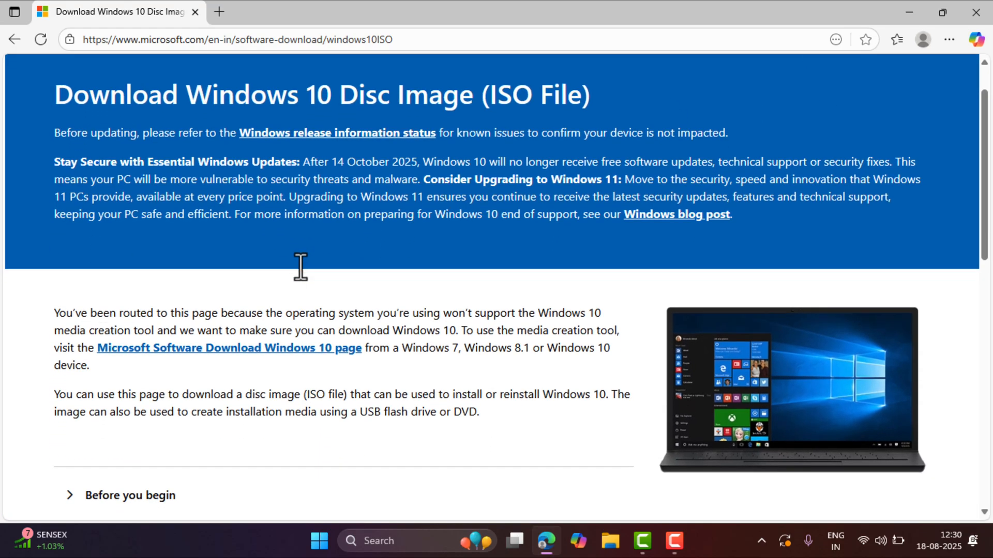
Select and confirm the Windows 10 (multi-edition ISO) edition.
{"action": "scroll", "scroll_direction": "down", "scroll_amount": 3}
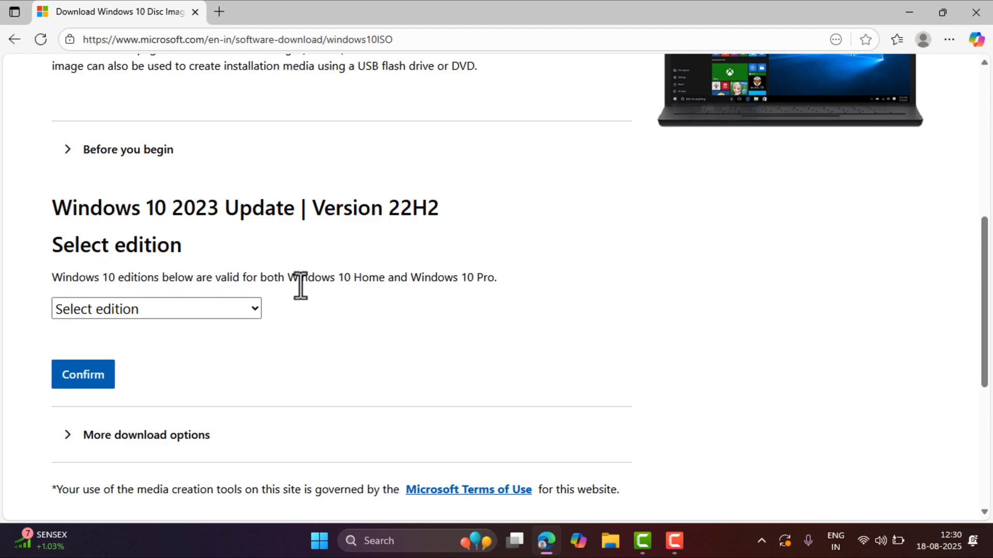
{"action": "left_click", "coordinate": [156, 308]}
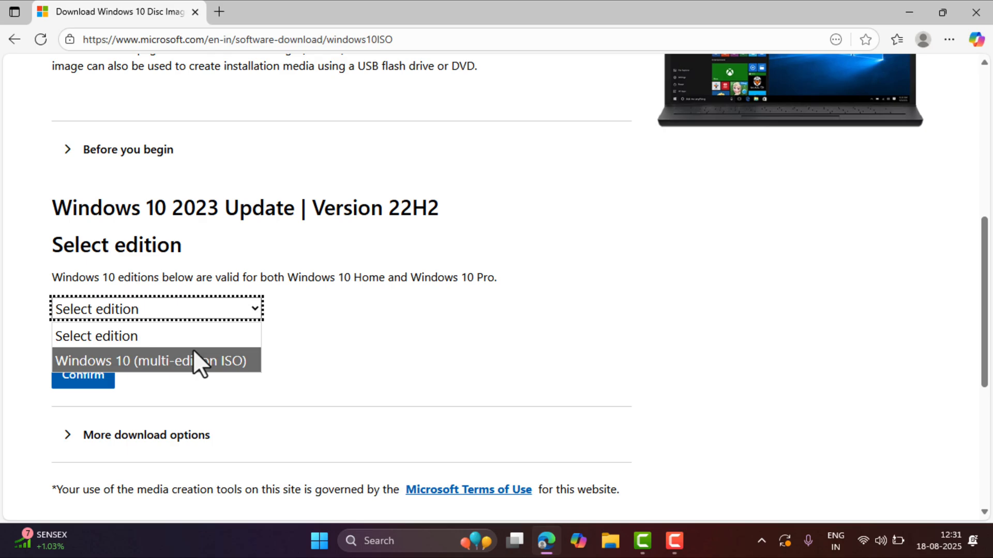
{"action": "left_click", "coordinate": [155, 361]}
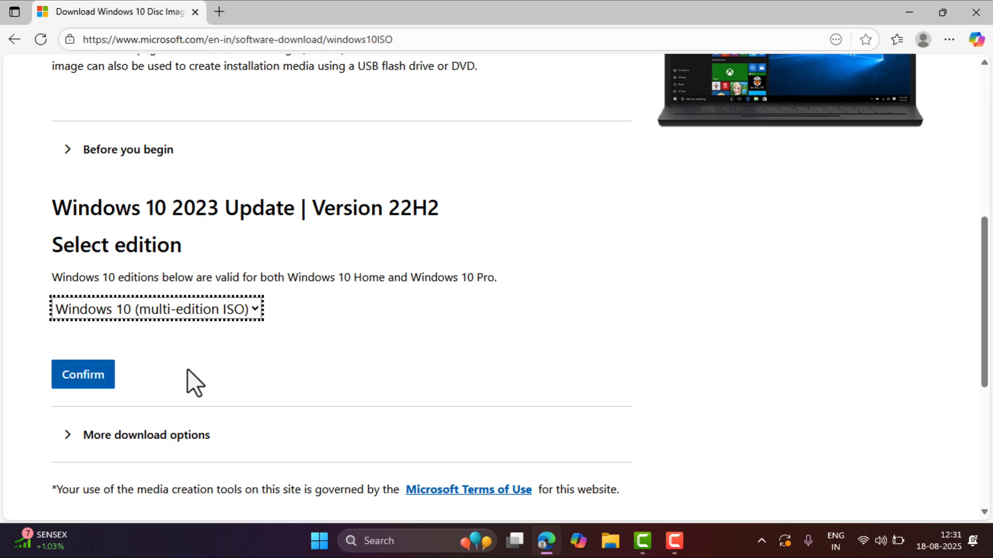
{"action": "left_click", "coordinate": [82, 374]}
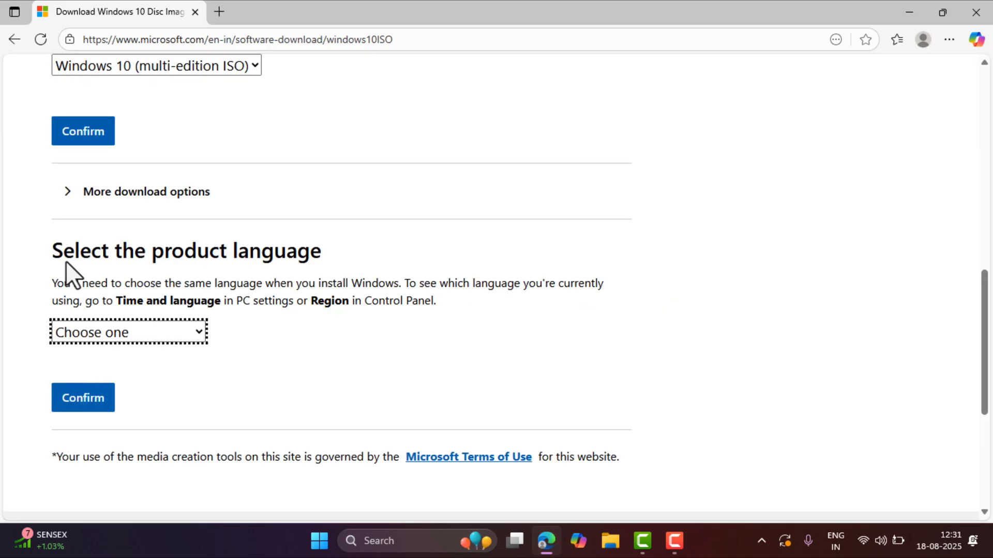
Pick English (United States) from the Choose one language list and confirm.
{"action": "left_click", "coordinate": [128, 332]}
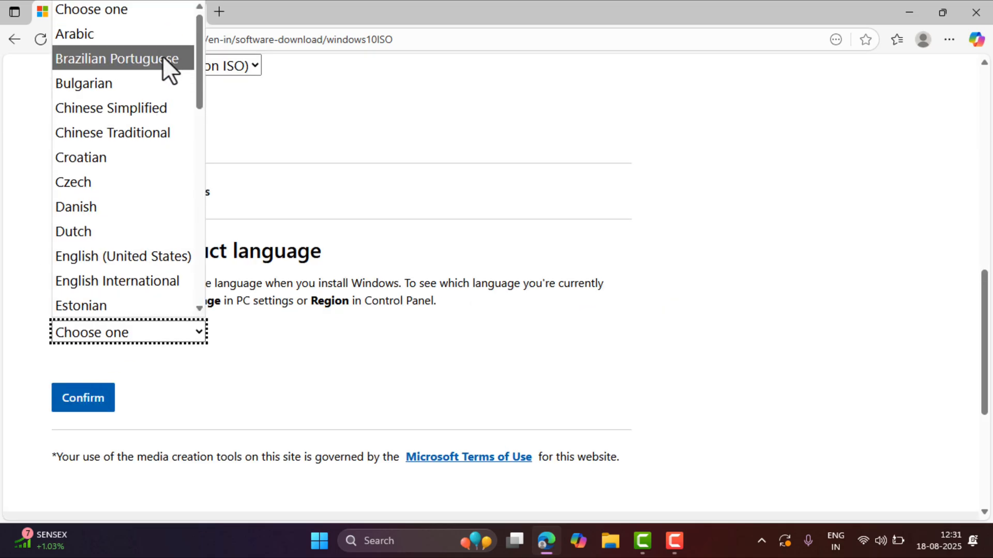
{"action": "mouse_move", "coordinate": [123, 256]}
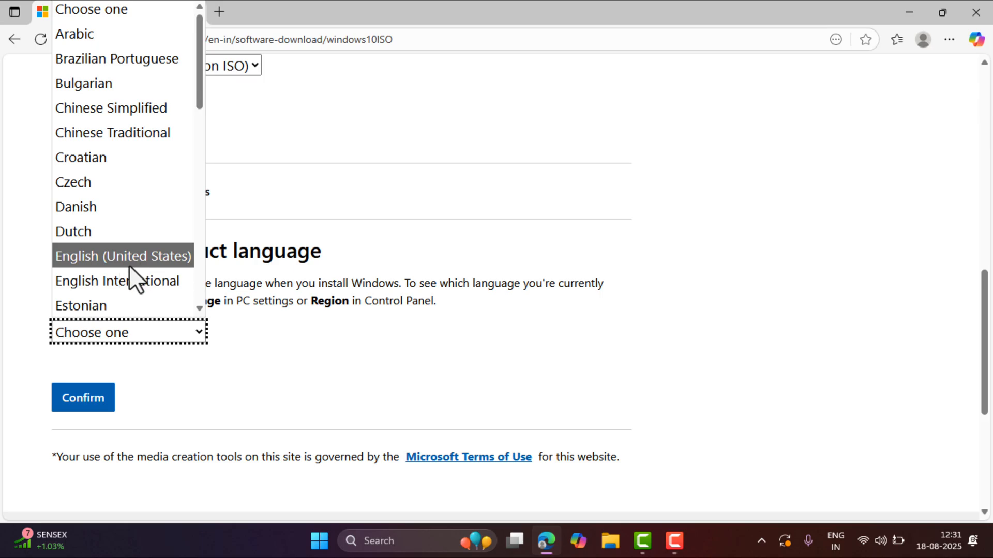
{"action": "left_click", "coordinate": [123, 257]}
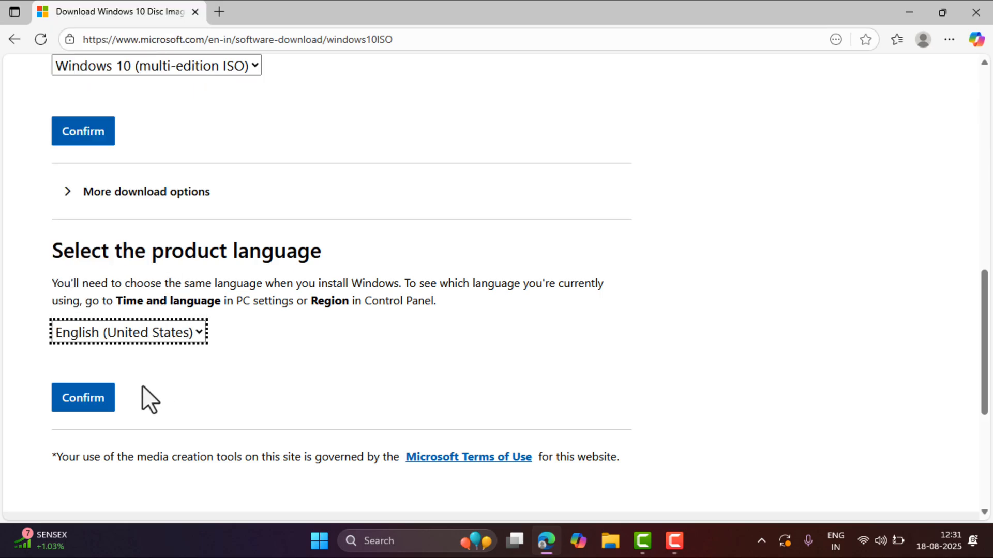
{"action": "left_click", "coordinate": [82, 397]}
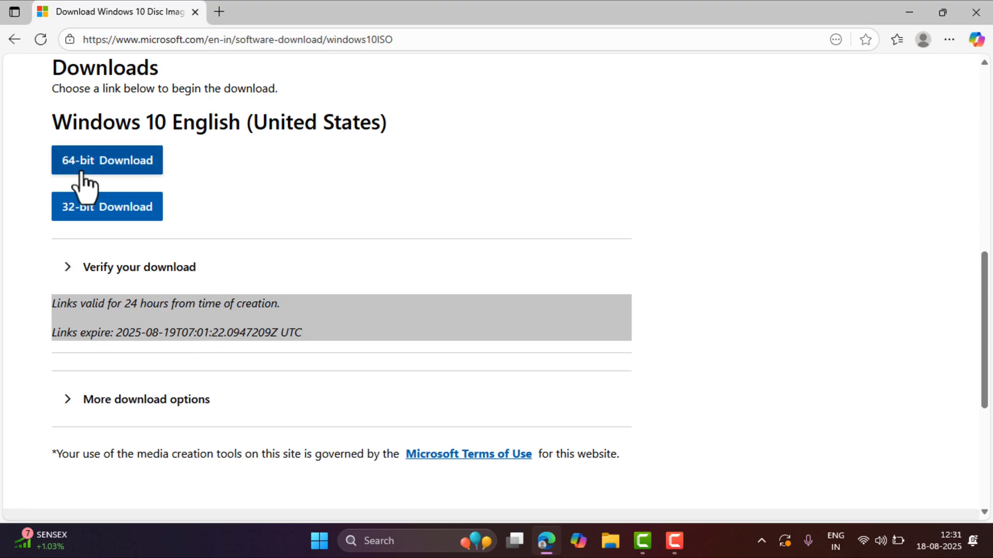
{"action": "mouse_move", "coordinate": [79, 235]}
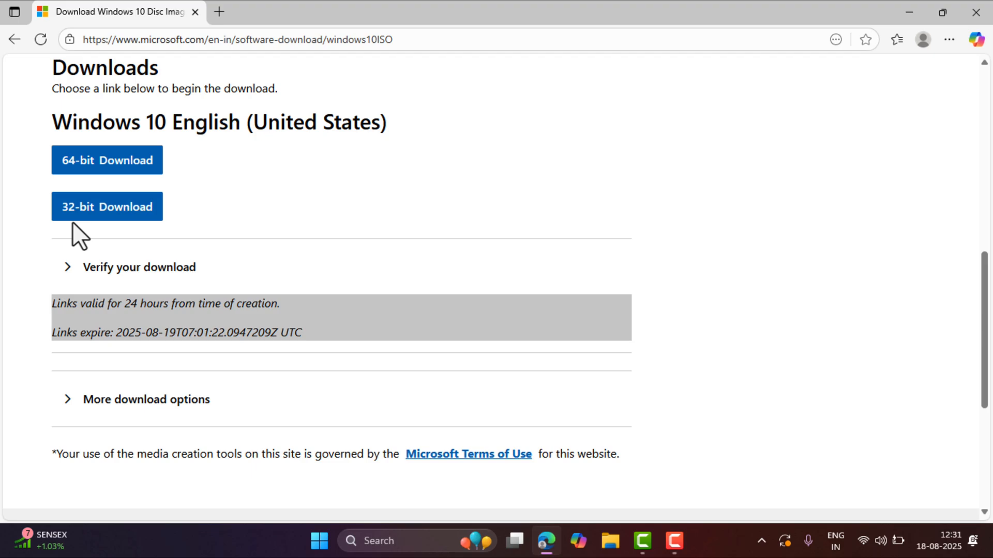
{"action": "mouse_move", "coordinate": [108, 159]}
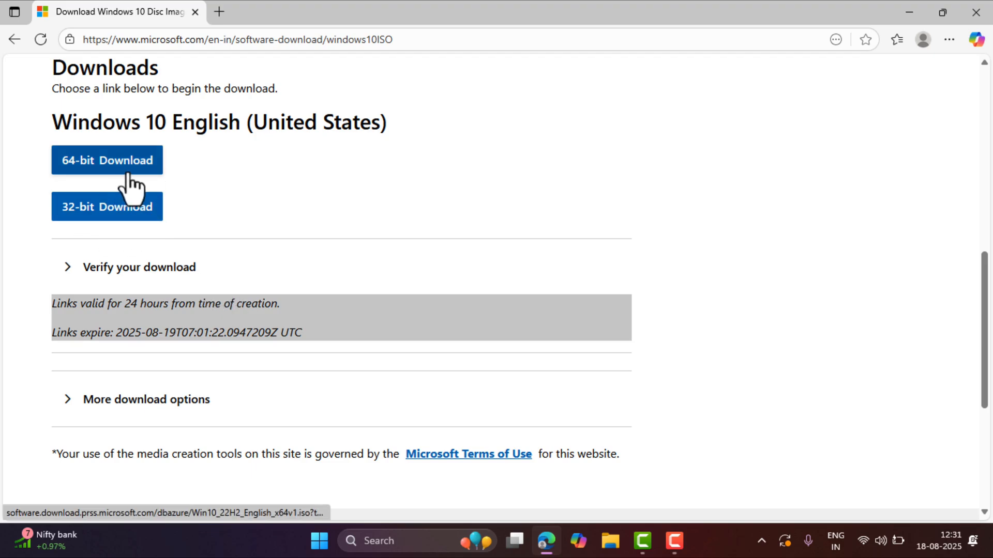
Download the 64-bit ISO and highlight the 'Links valid for 24 hours' note.
{"action": "left_click", "coordinate": [107, 160]}
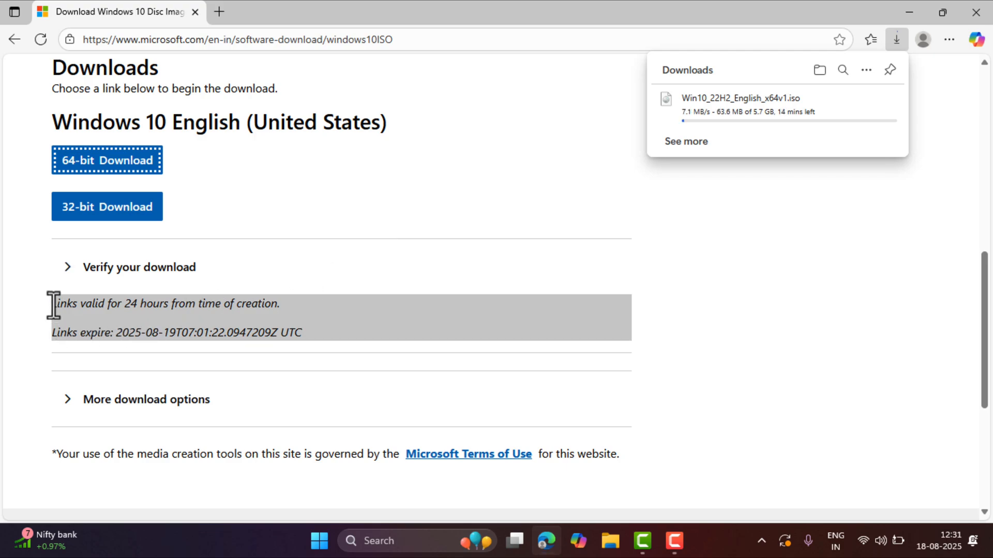
{"action": "left_click_drag", "start_coordinate": [53, 304], "coordinate": [279, 304]}
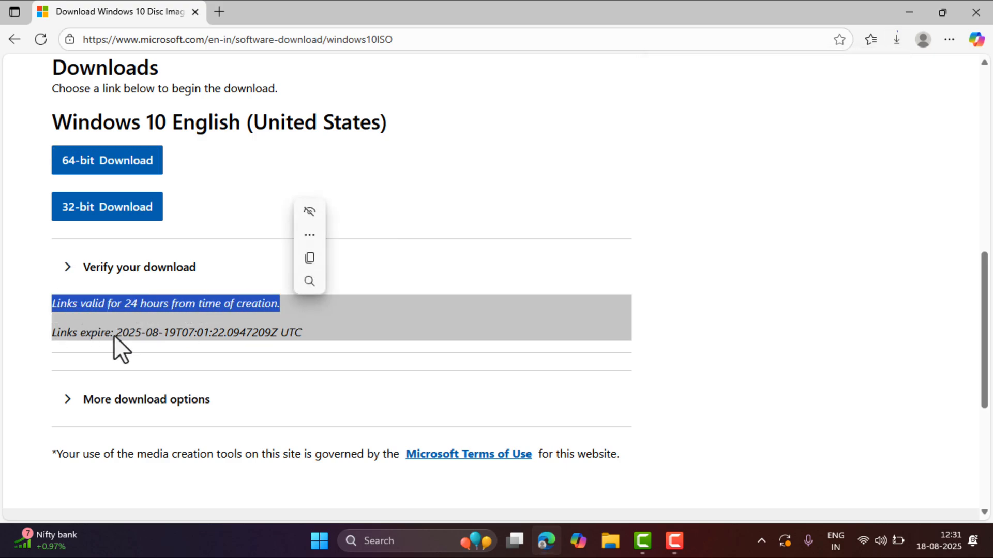
{"action": "mouse_move", "coordinate": [313, 347]}
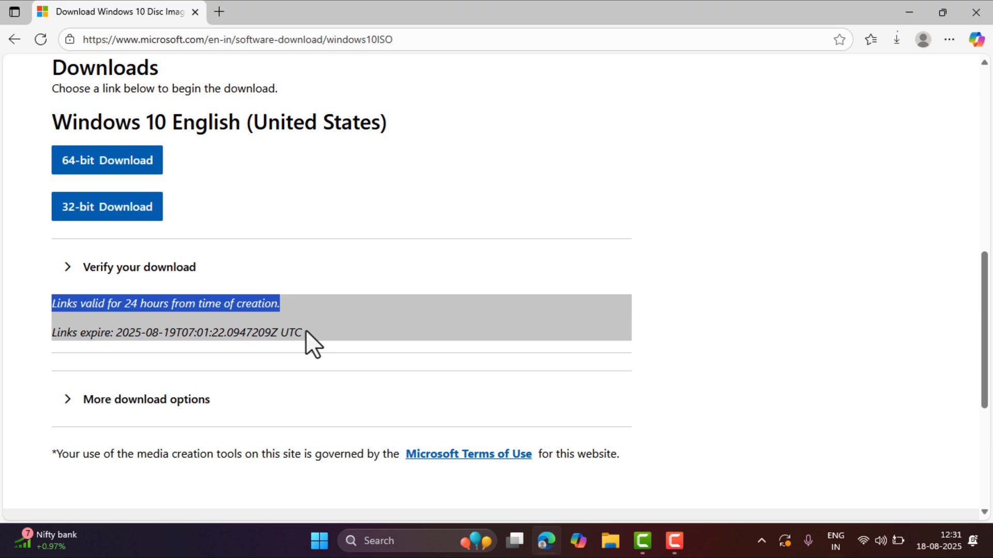